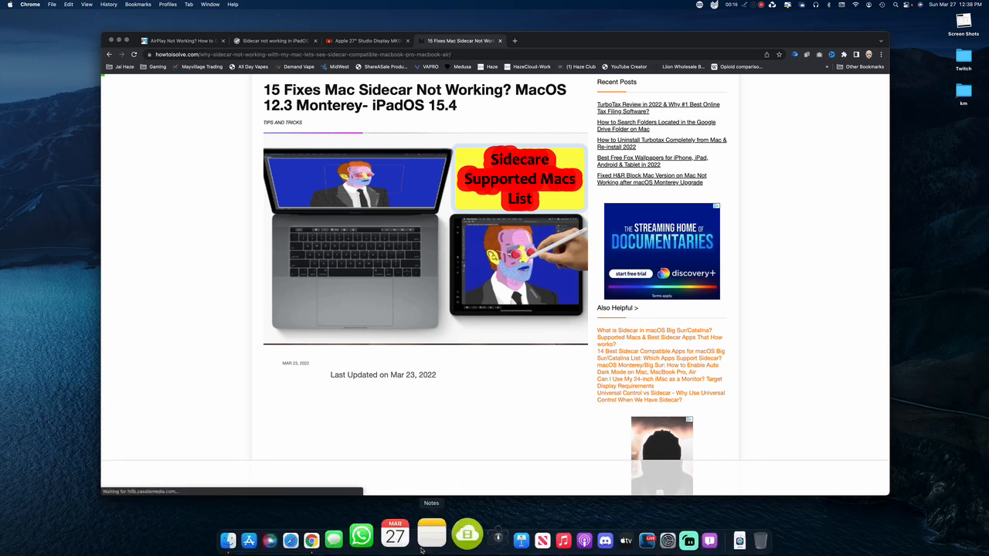
mouse_move(597, 533)
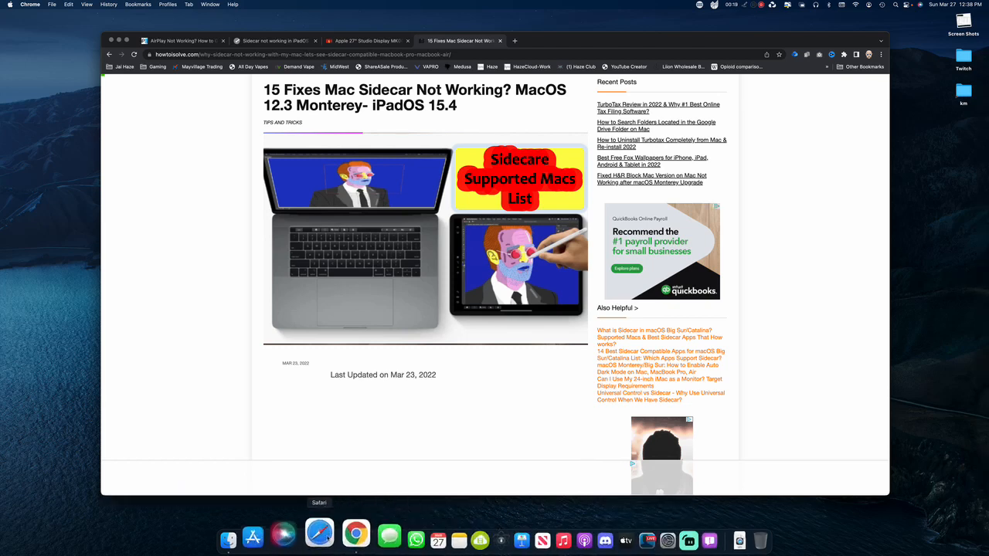
mouse_move(640, 534)
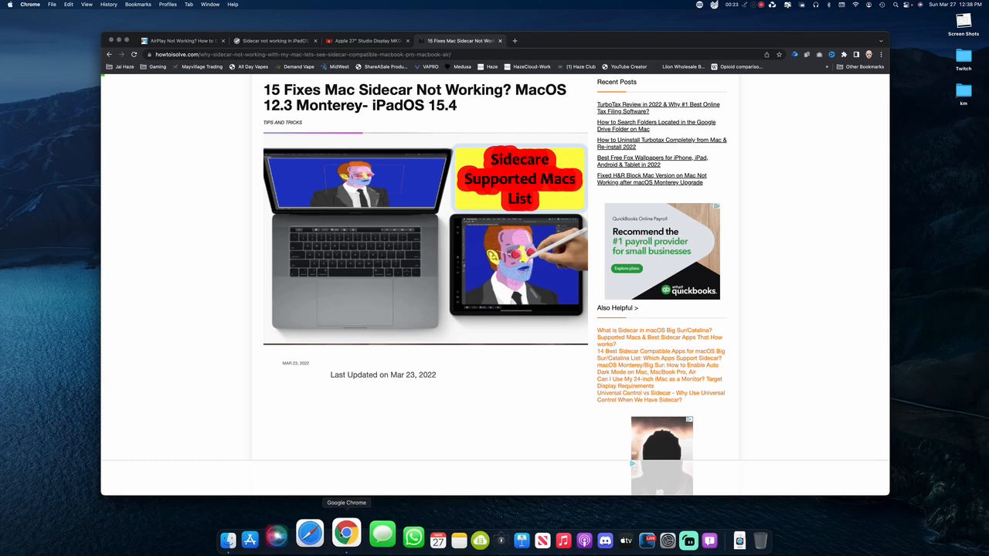
mouse_move(609, 535)
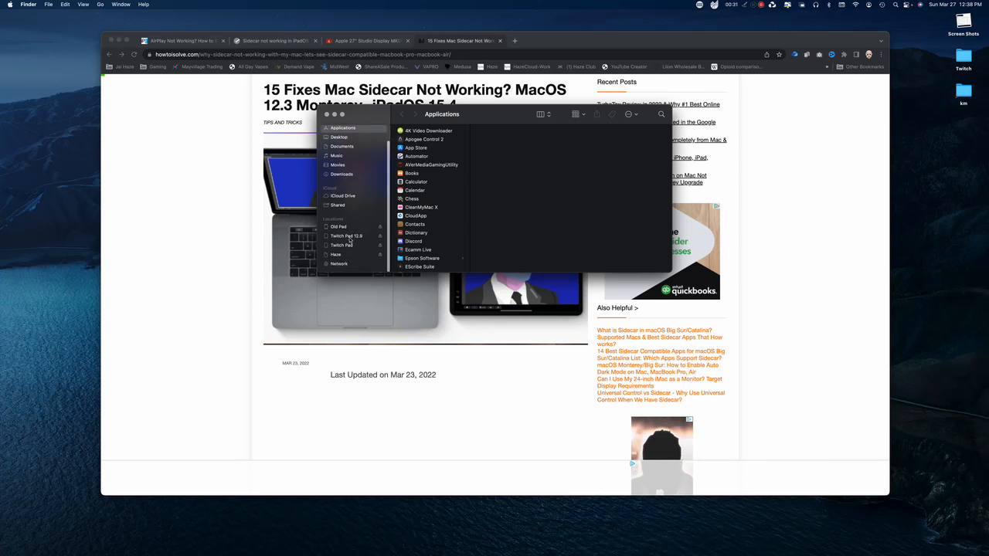
Enable 'Show this iPad when on Wi‑Fi' for Twitch Pad 12.9, glance at Old iPad, then return to Chrome
click(347, 237)
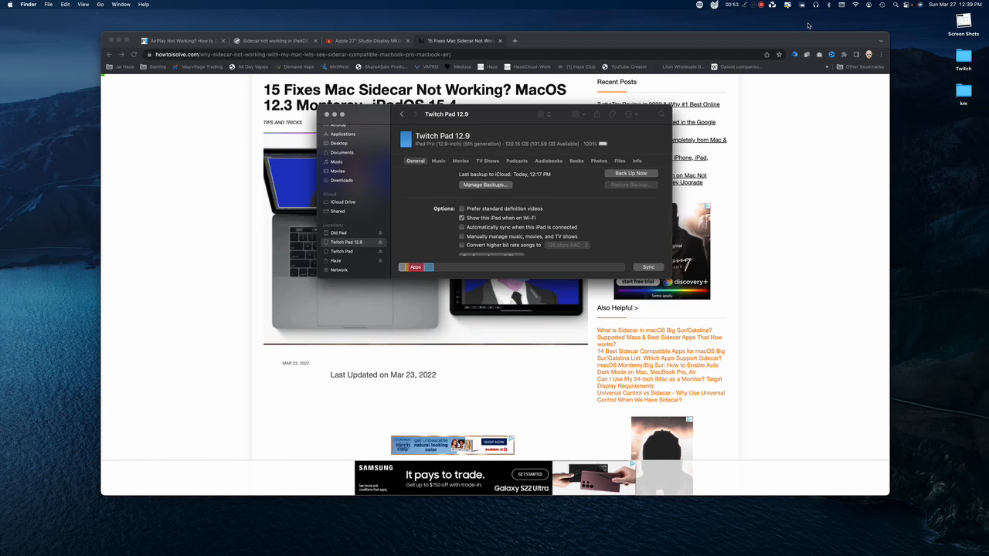
click(804, 4)
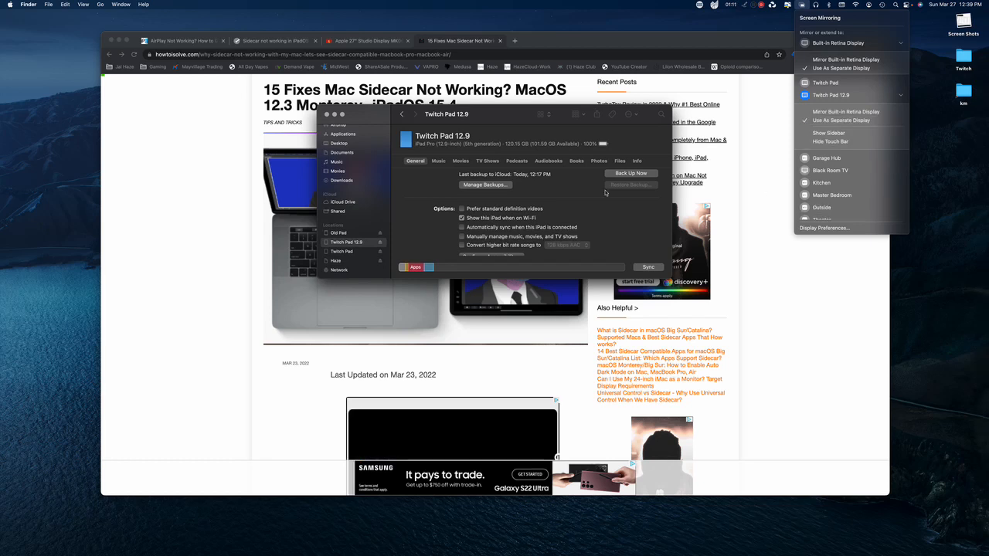
click(337, 232)
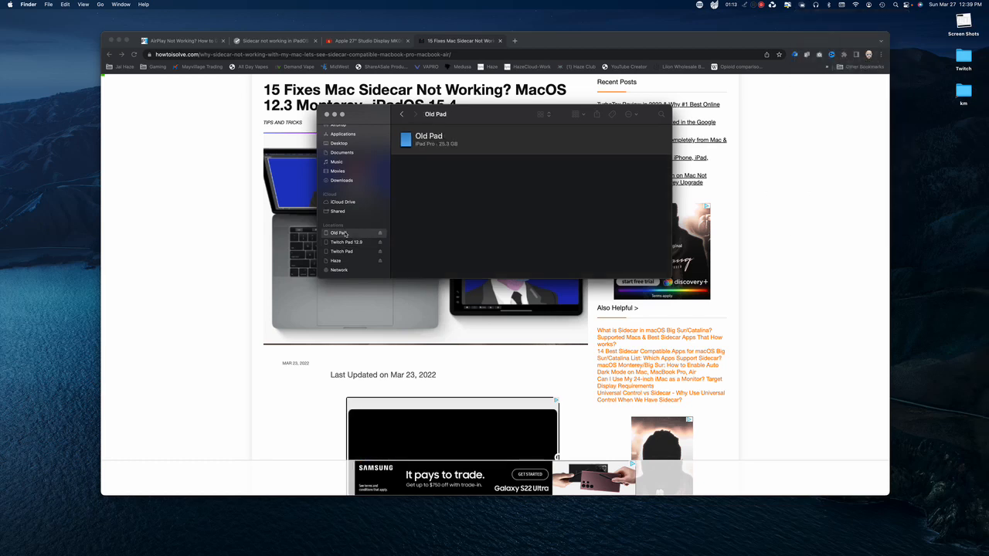
click(338, 231)
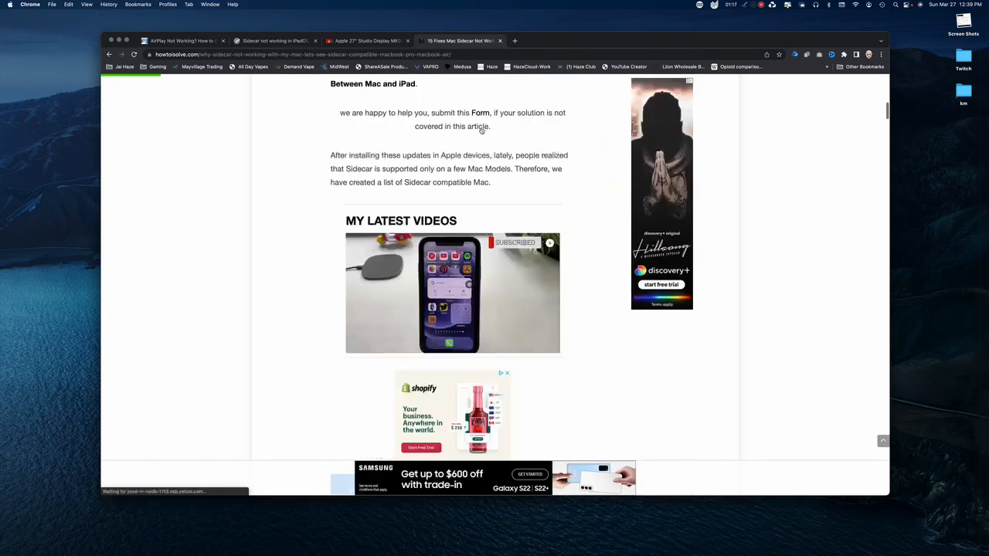
Go back from the Sidecar article to the Google search results
click(110, 54)
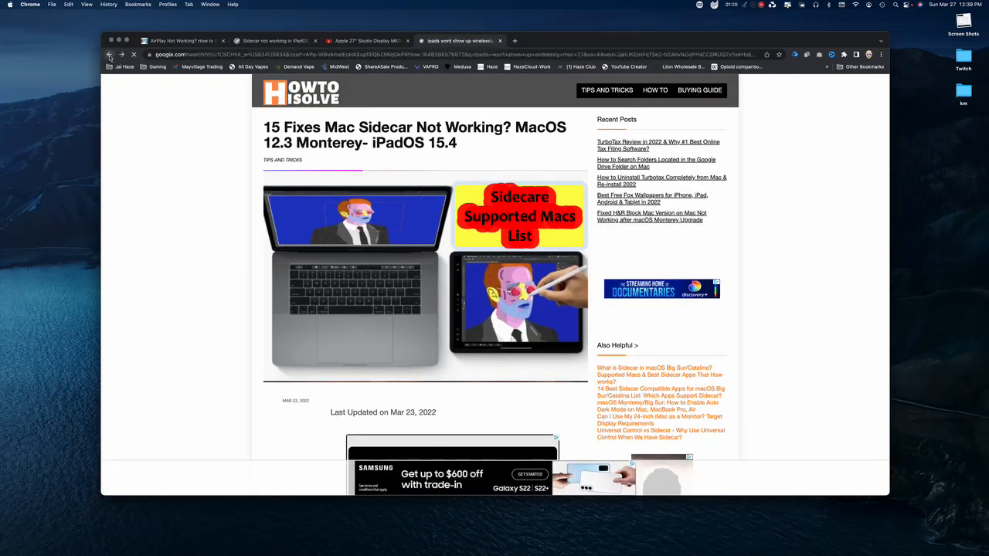
click(110, 54)
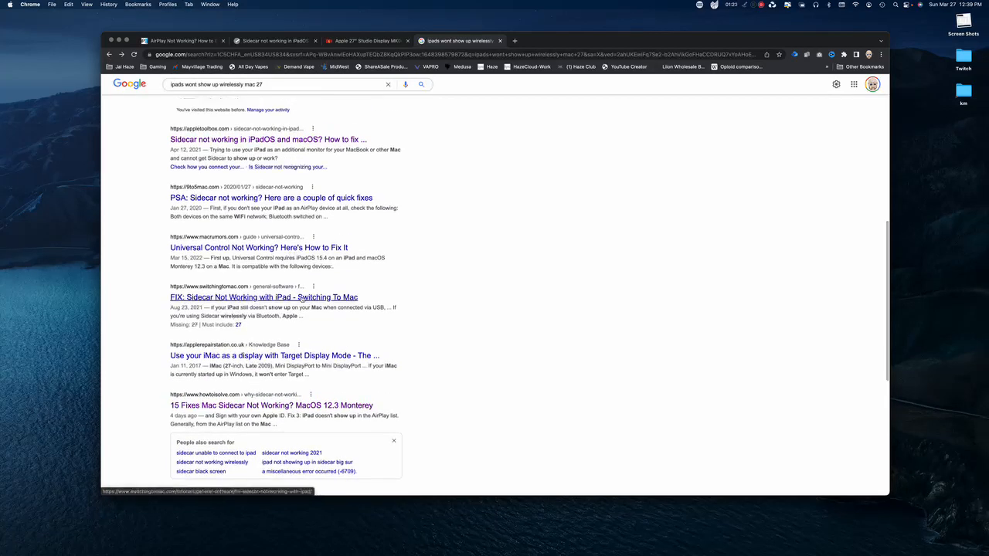
click(262, 297)
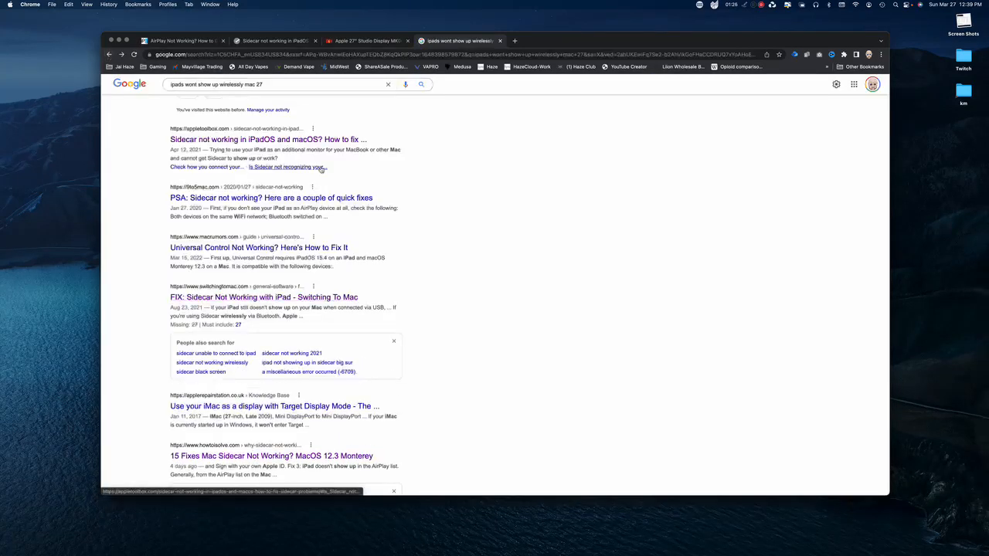
Read the AppleToolBox 'Sidecar not working' troubleshooting article
click(269, 139)
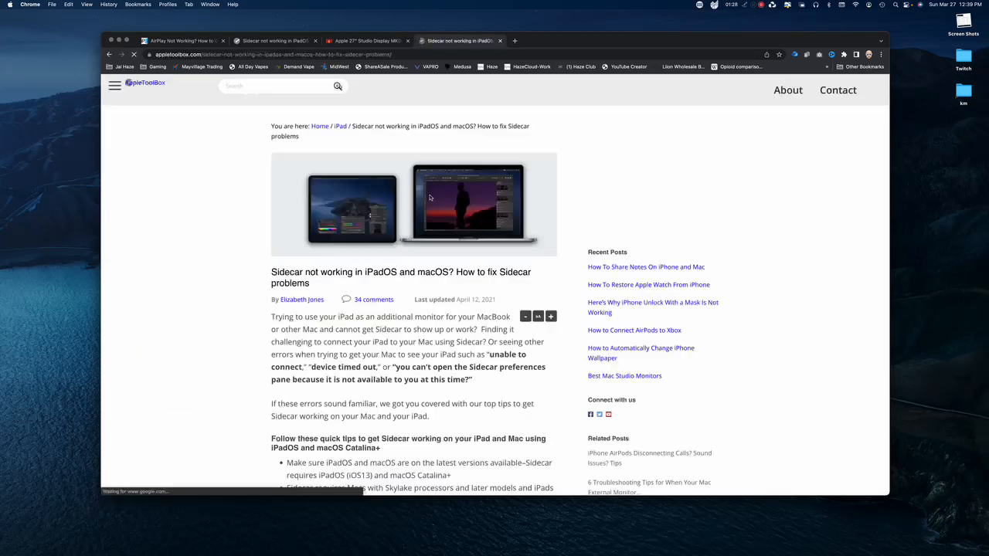
scroll(down, 3)
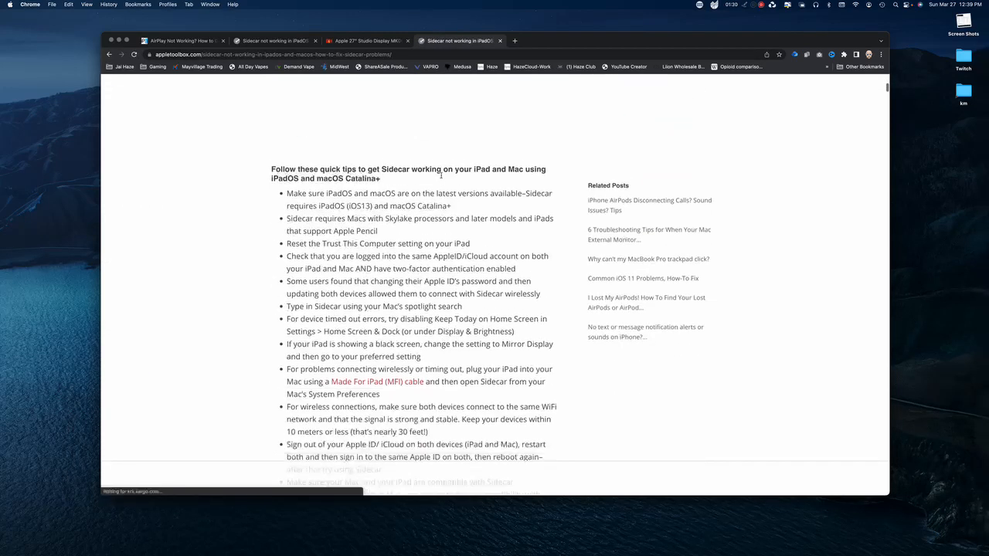
scroll(up, 3)
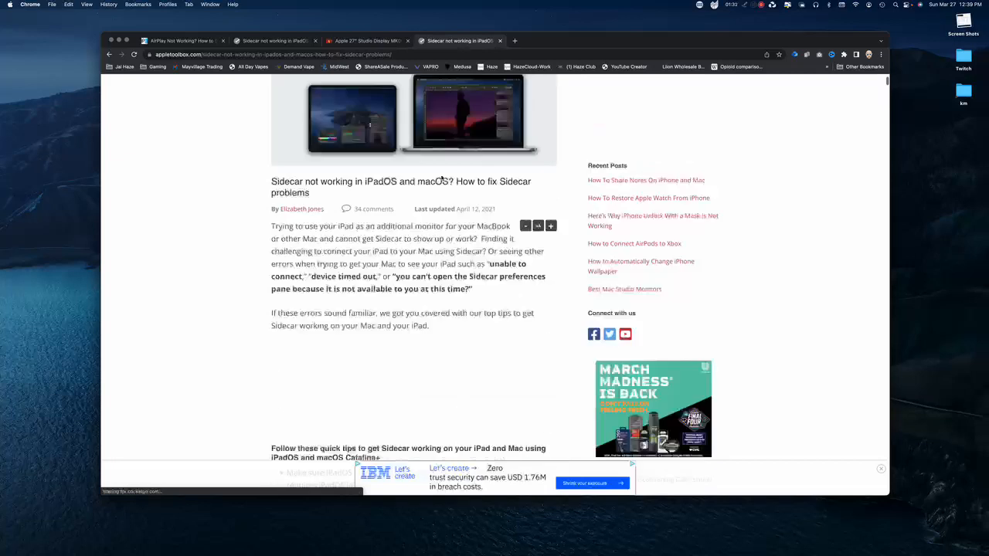
scroll(up, 3)
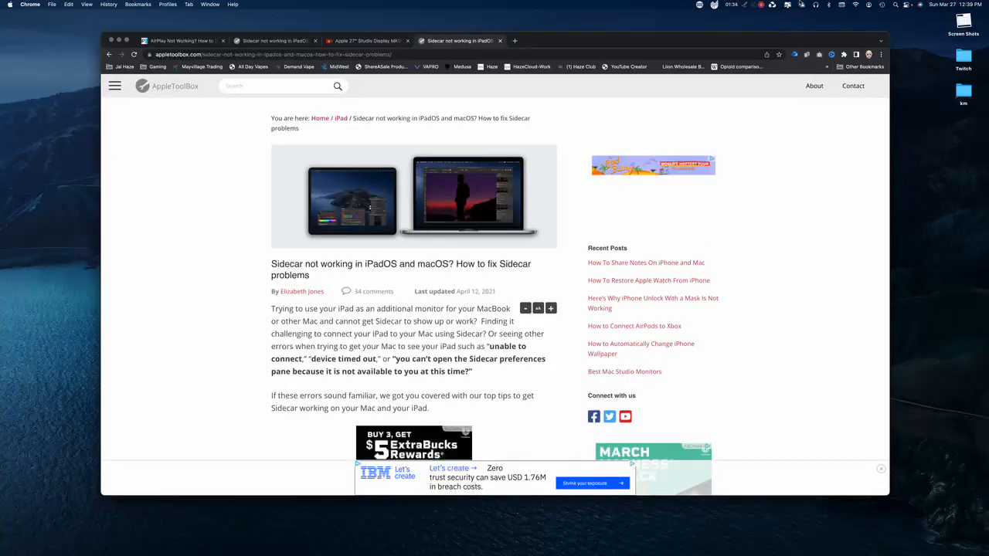
Show the Screen Mirroring display list with Twitch Pad 12.9 as a separate display
click(804, 5)
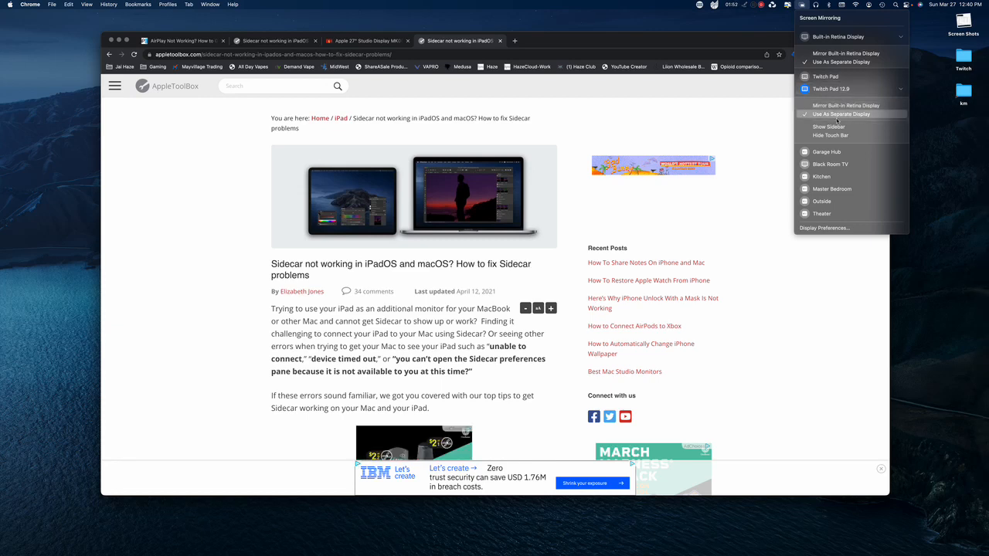
mouse_move(826, 77)
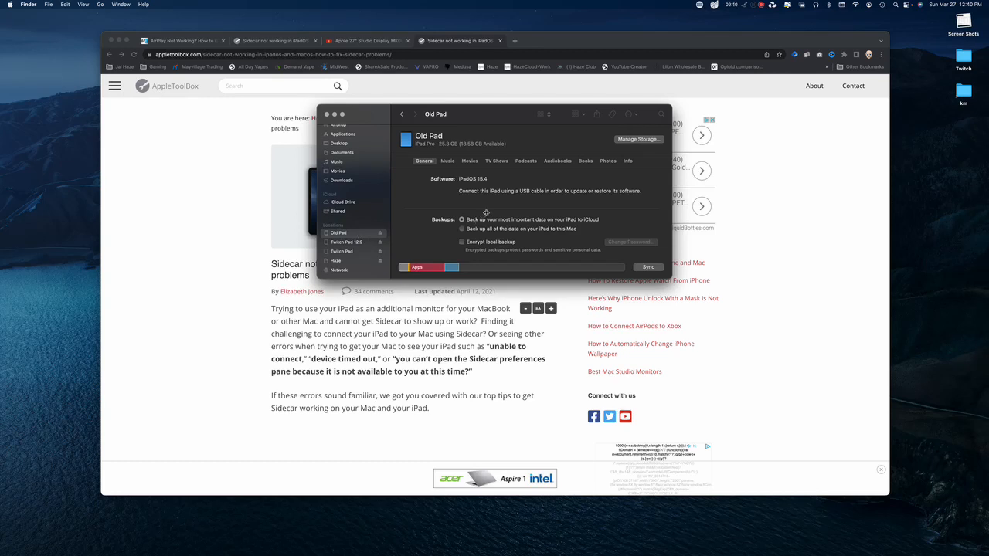
Review Old iPad's backup settings, then select Twitch Pad 12.9 in the sidebar
scroll(down, 3)
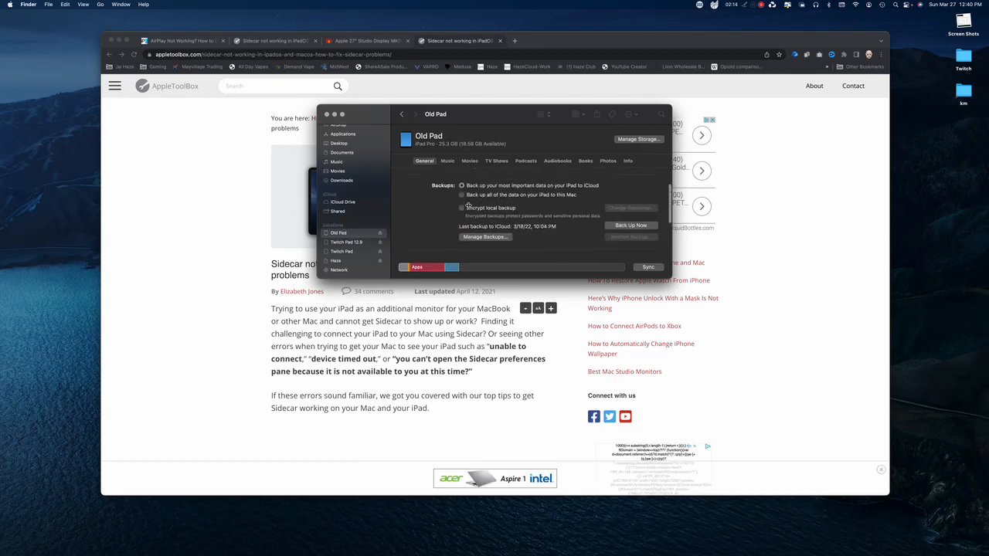
click(346, 241)
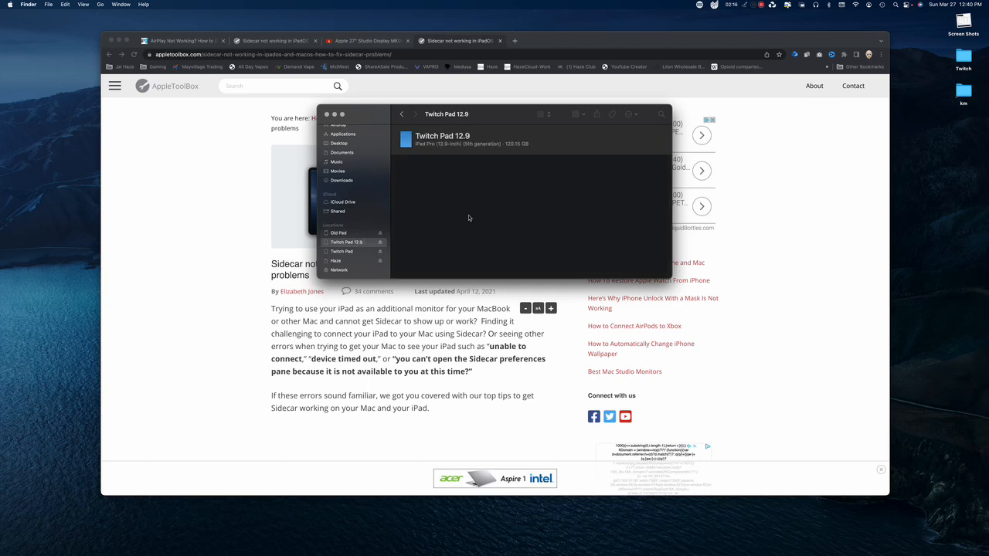